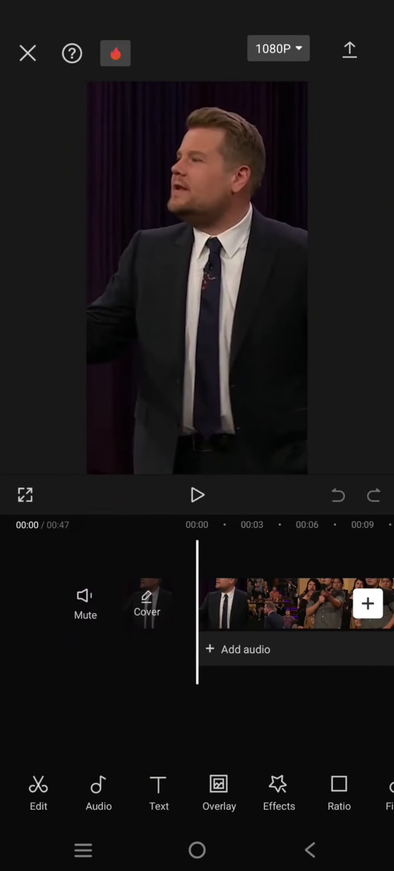
- Preview the 47-second talk-show clip, then select it on the timeline for editing
left_click(197, 496)
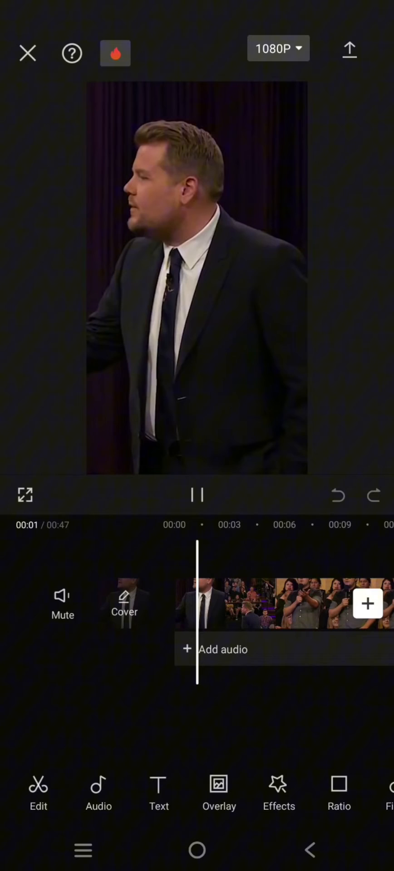
left_click(197, 495)
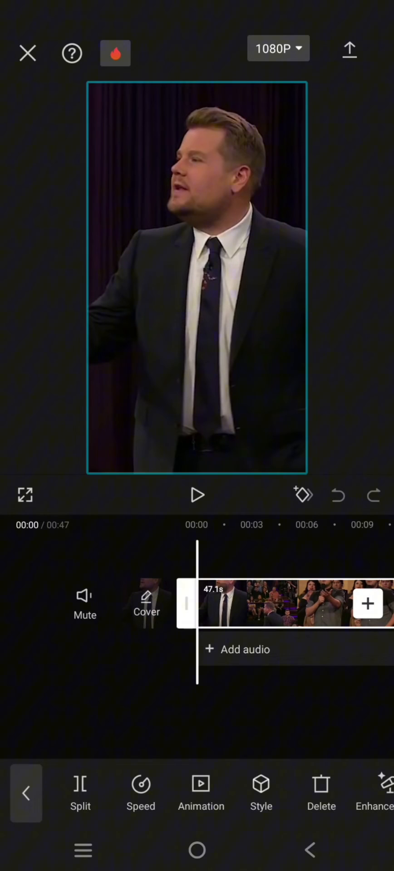
- Scroll the clip toolbar to Enhance voice and open its settings
scroll("left", 3)
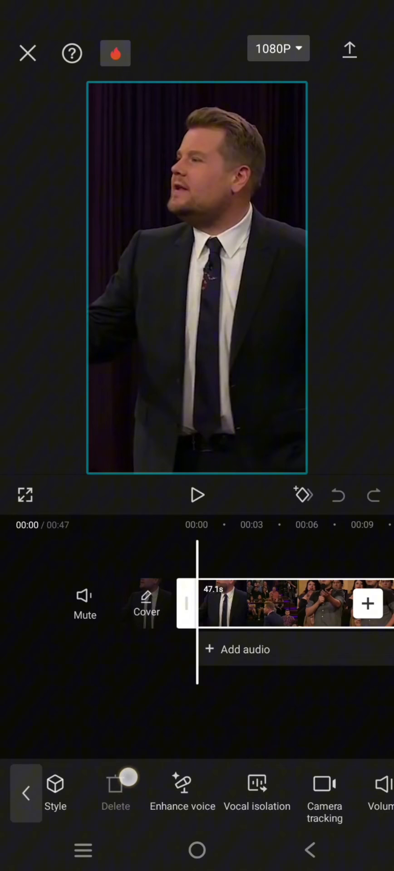
scroll("left", 3)
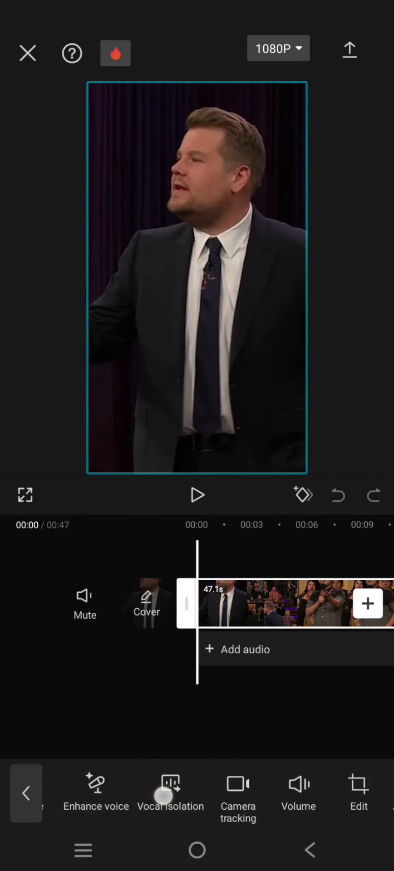
scroll("left", 3)
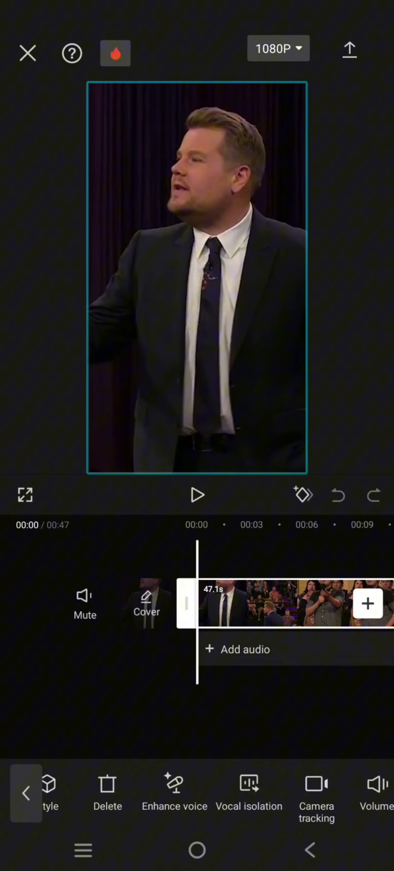
left_click(173, 794)
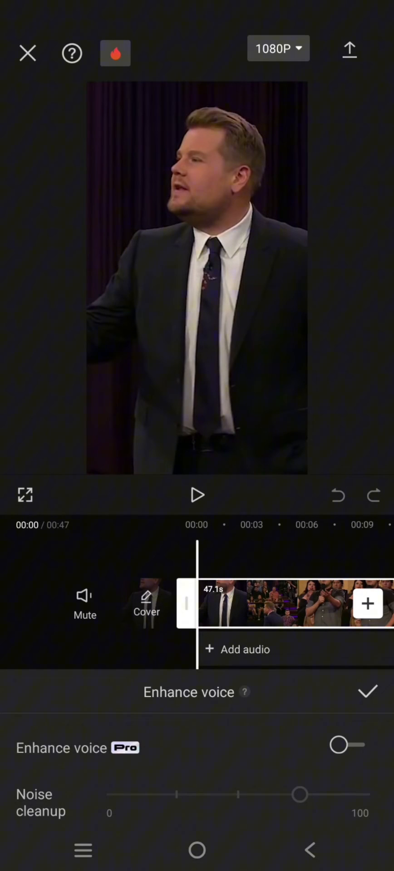
- Drag the Noise cleanup slider down and back up, bringing up the Enhance voice explanation
left_click_drag(300, 795, 117, 786)
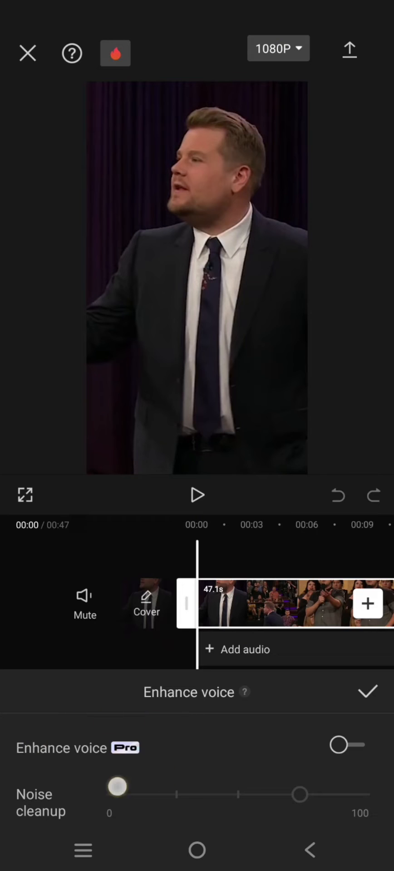
left_click_drag(117, 786, 300, 795)
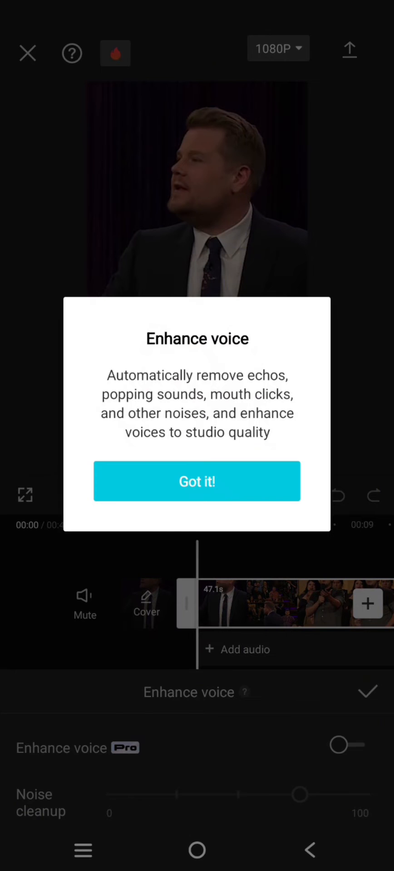
- Close the explanation popup with Got it! and switch on Enhance voice (Pro)
left_click(197, 481)
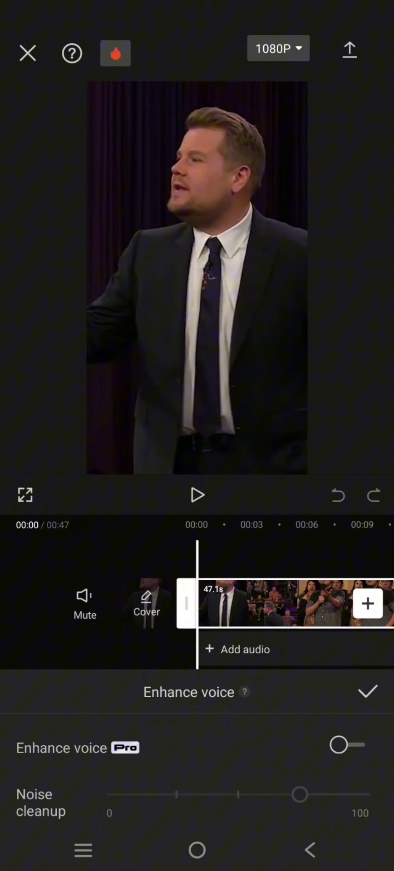
left_click(346, 745)
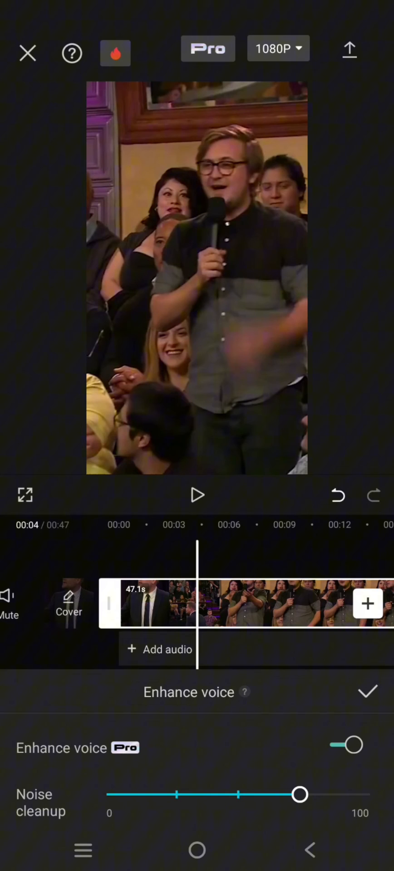
- Set Noise cleanup to about 75 and confirm the voice enhancement with the checkmark
left_click_drag(300, 795, 178, 795)
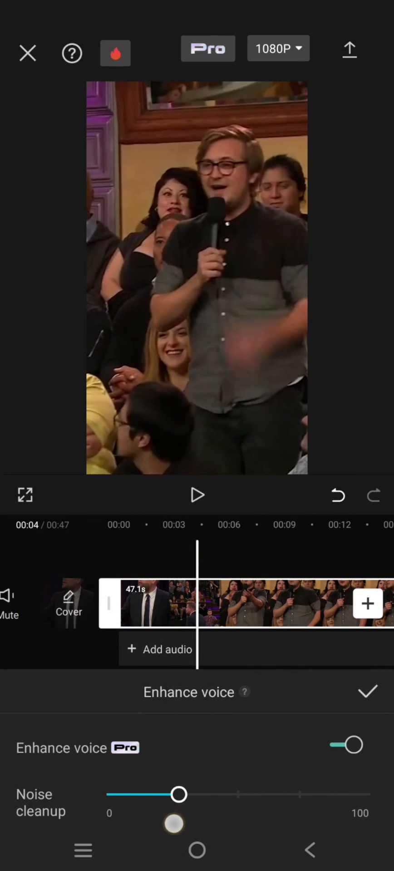
left_click_drag(177, 795, 273, 795)
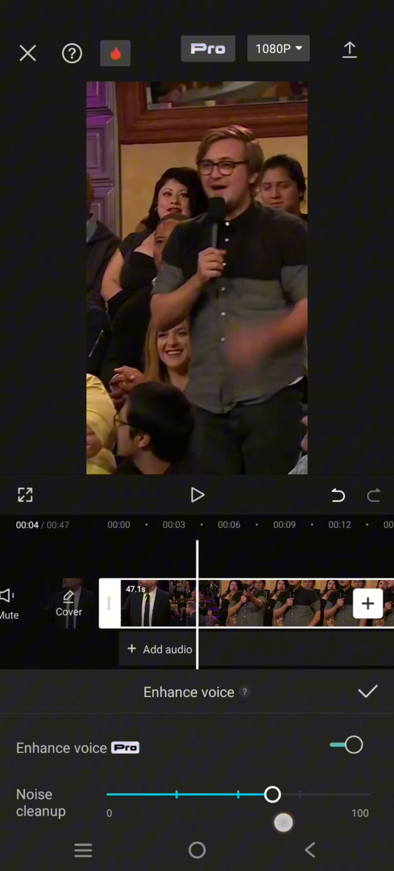
left_click_drag(272, 795, 302, 795)
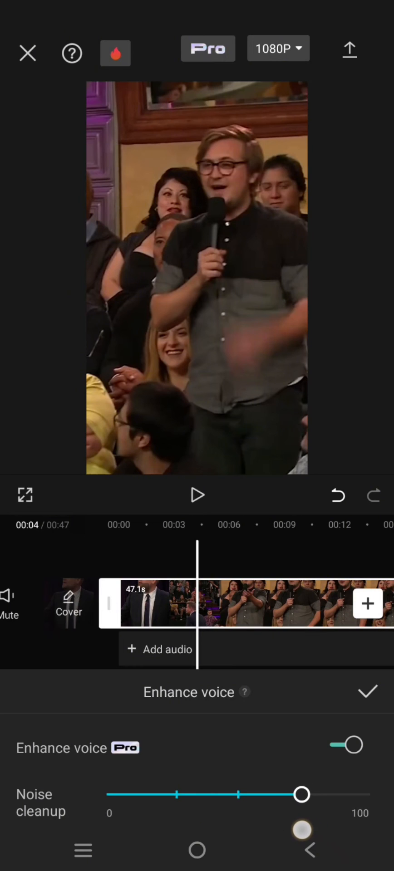
left_click(368, 692)
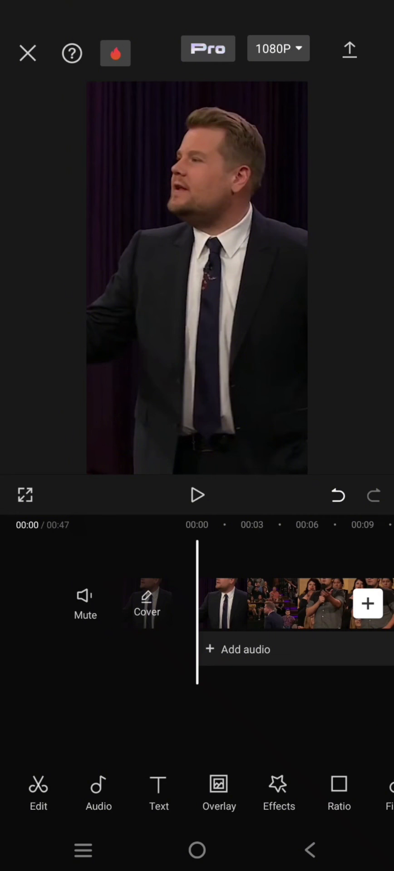
- Play the voice-enhanced clip from the beginning to hear the result
left_click(196, 495)
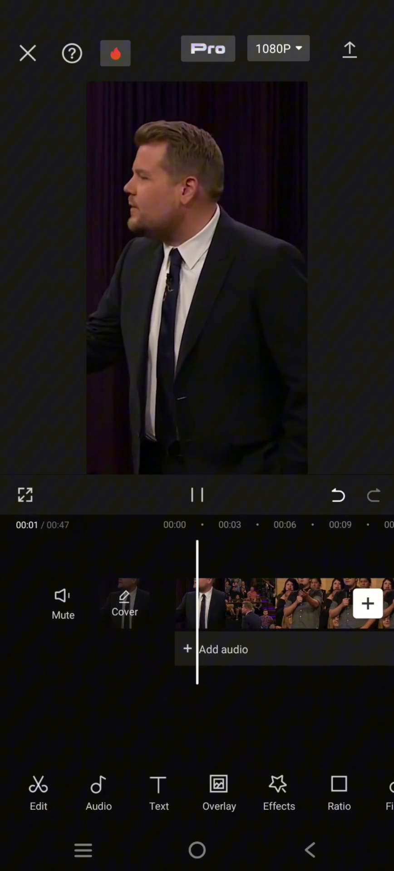